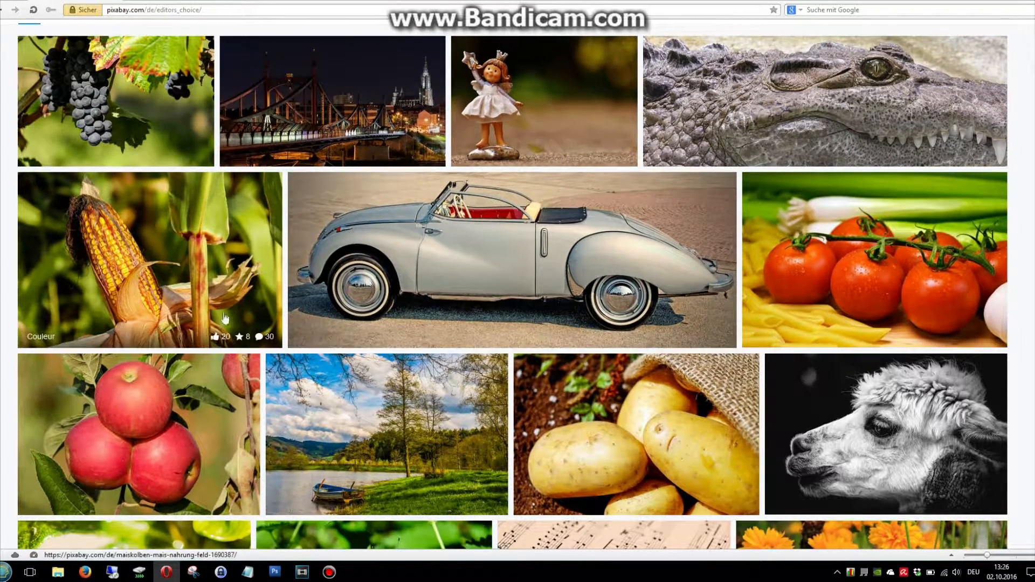
pyautogui.moveTo(31, 525)
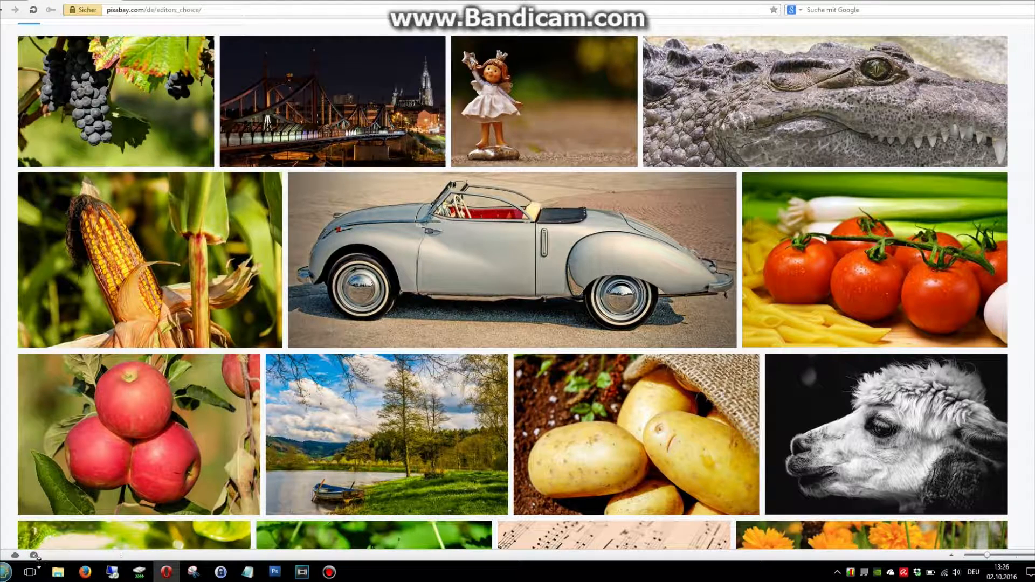
pyautogui.moveTo(27, 573)
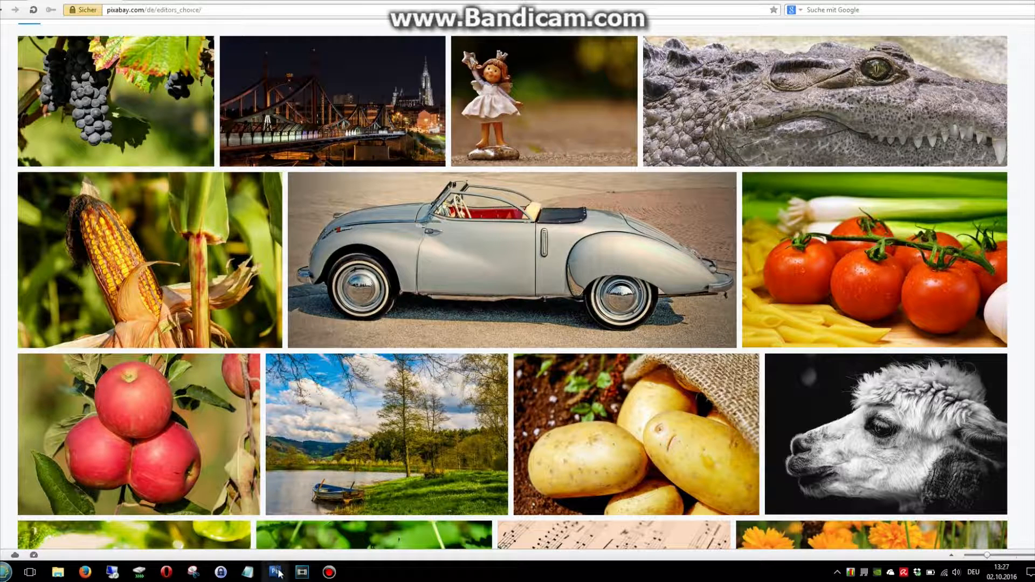
pyautogui.moveTo(277, 572)
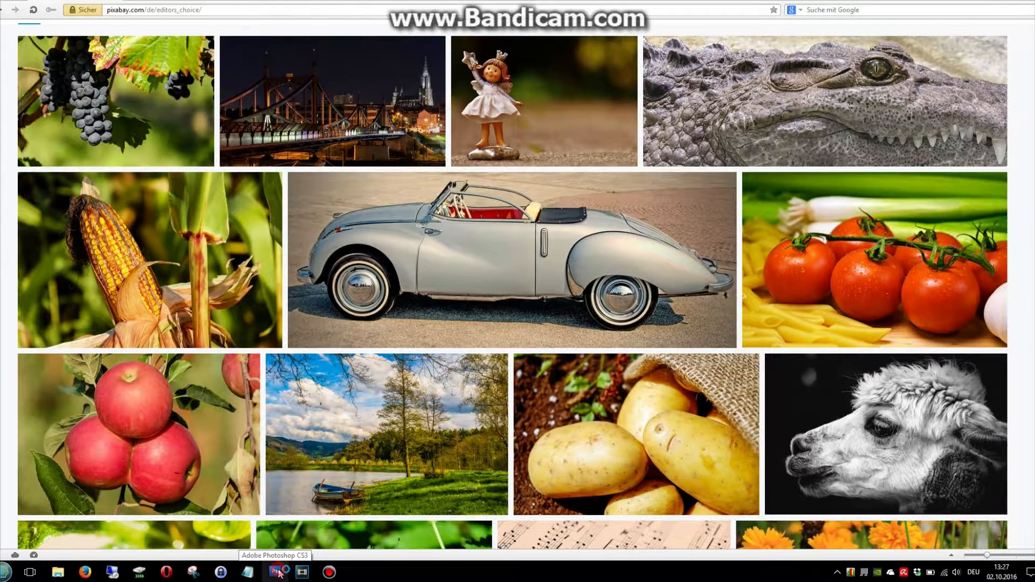
# Review the three 256x256 green ring PNGs in the Classic Shell folder and return to Photoshop's Datei menu.
pyautogui.click(275, 572)
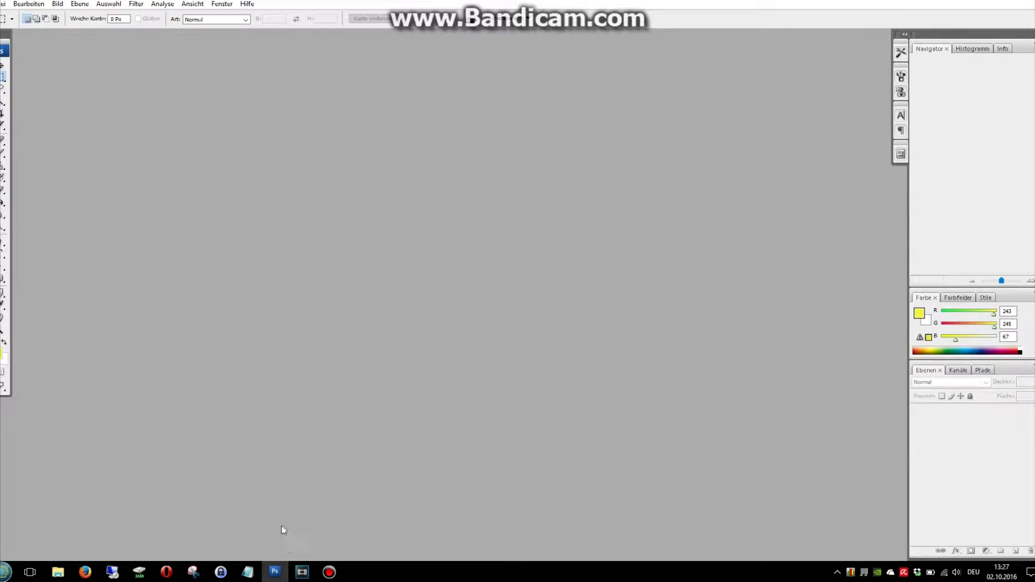
pyautogui.moveTo(121, 459)
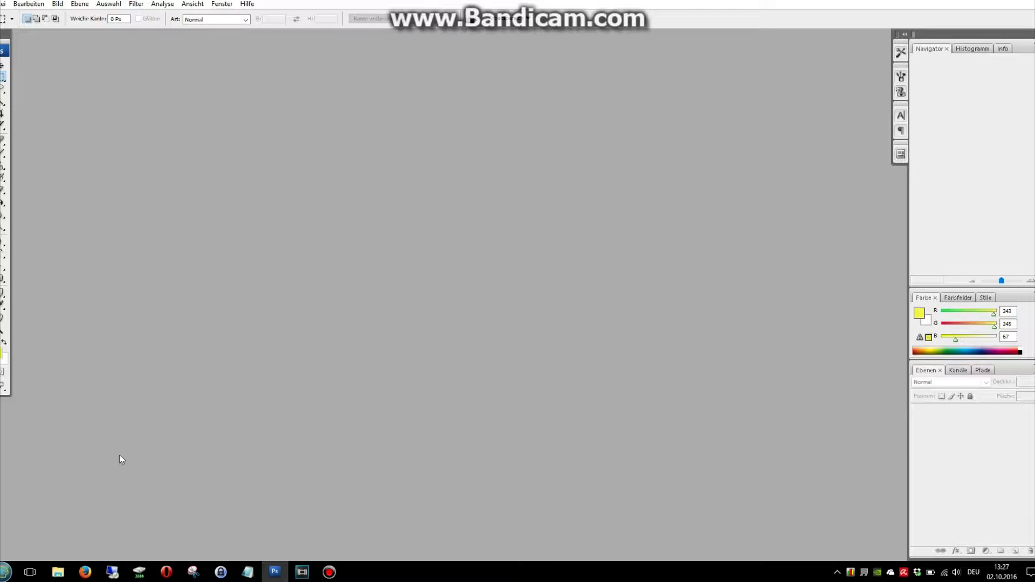
pyautogui.click(57, 572)
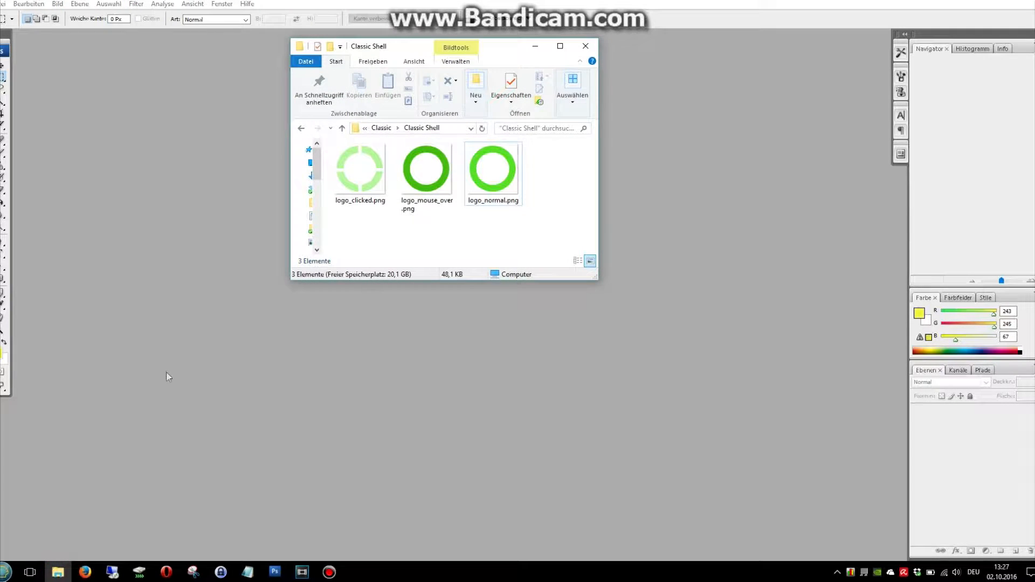
pyautogui.moveTo(396, 45); pyautogui.dragTo(175, 87)
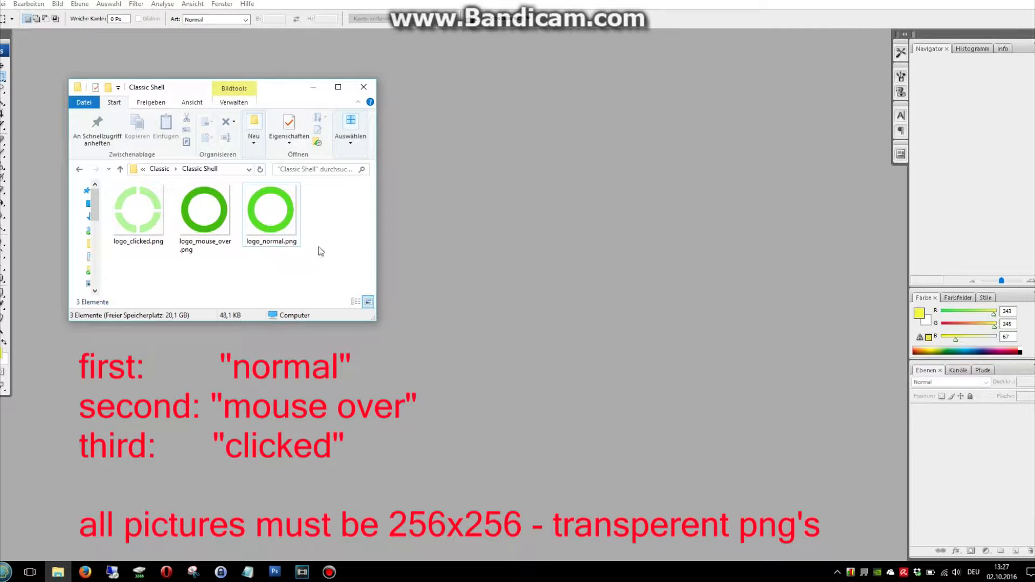
pyautogui.press('ctrl+a')
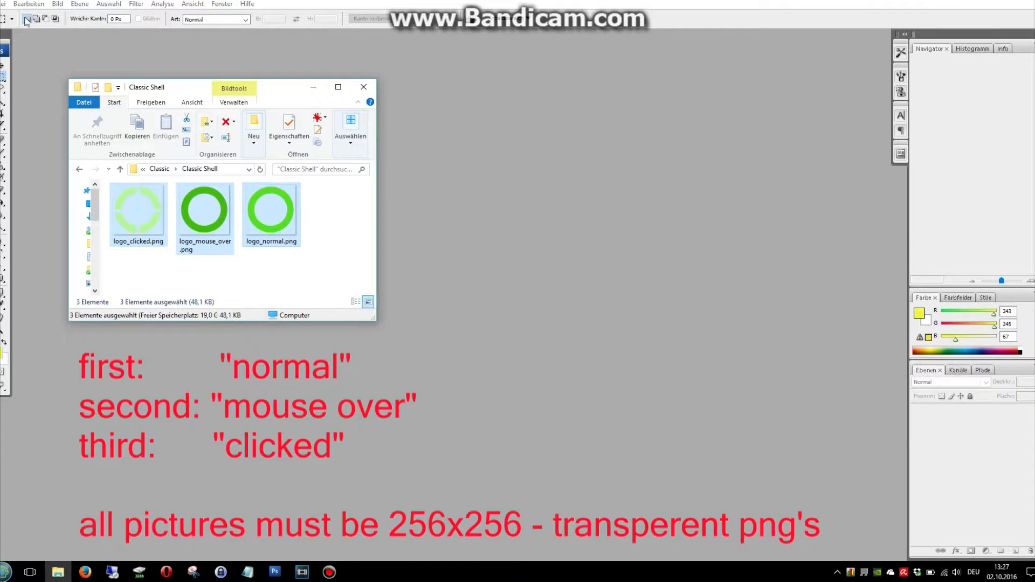
pyautogui.click(7, 4)
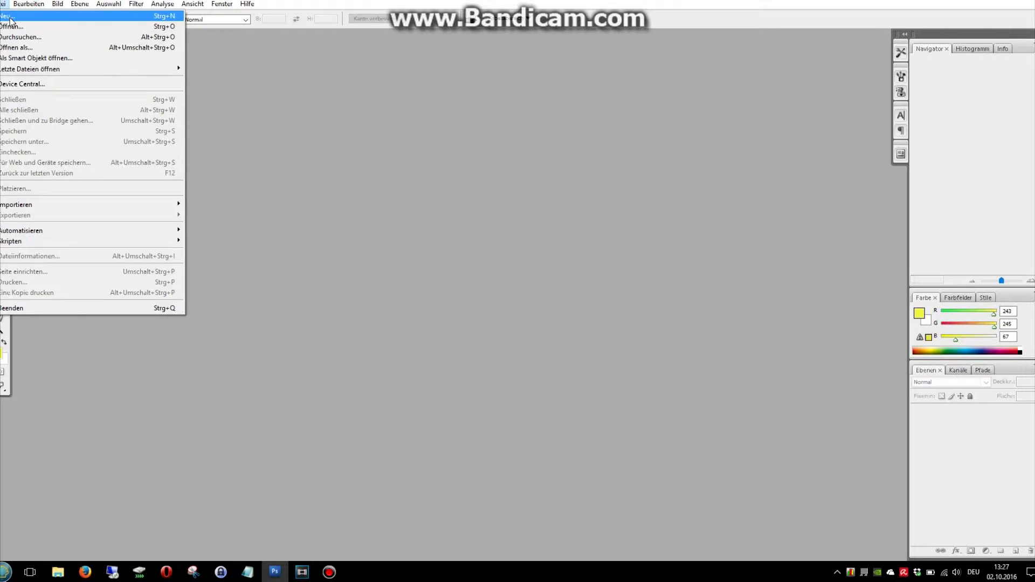
# Create a new blank document, Breite 256 and Höhe 768 pixels, with transparent background.
pyautogui.click(7, 17)
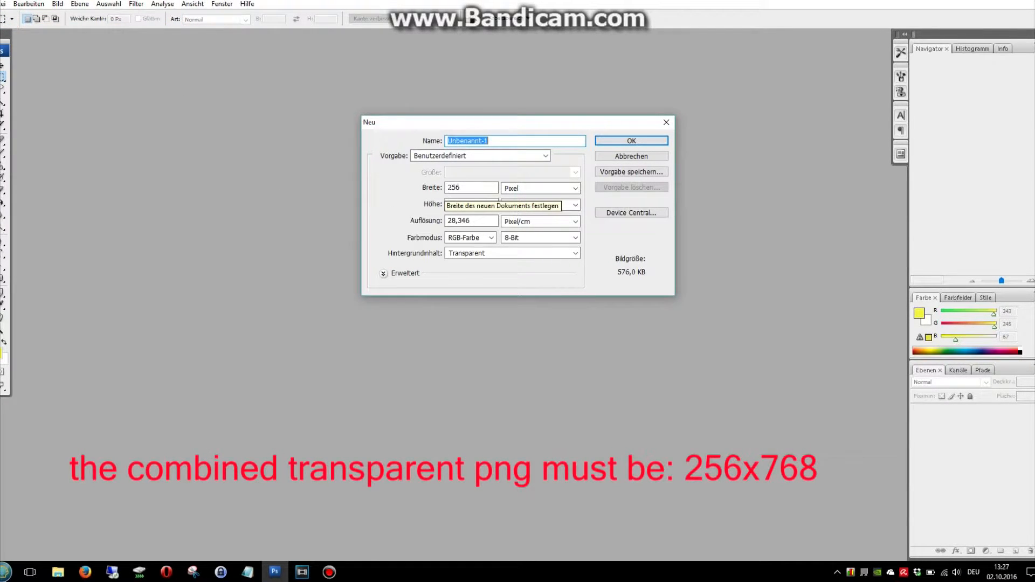
pyautogui.write('768')
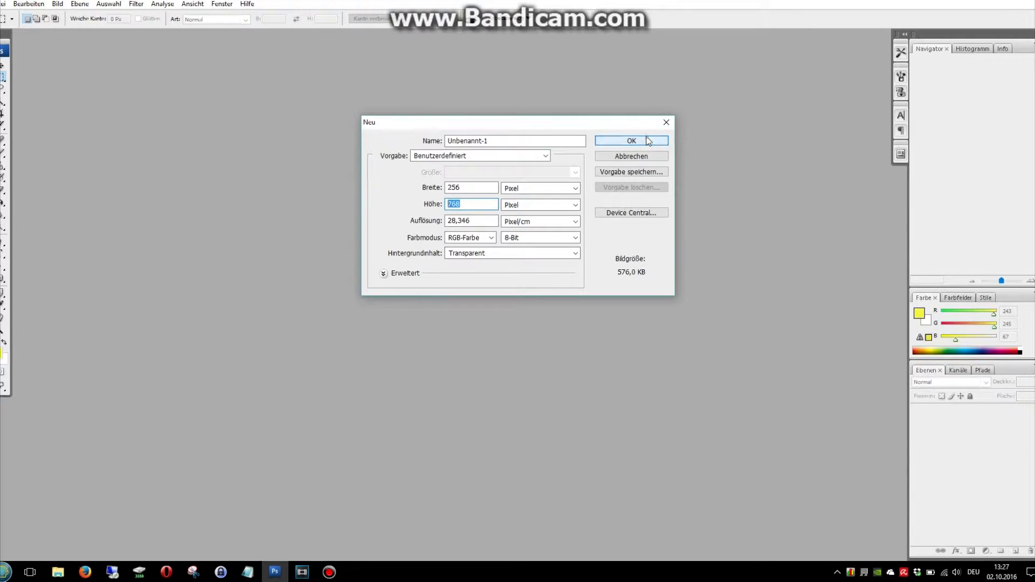
pyautogui.click(630, 140)
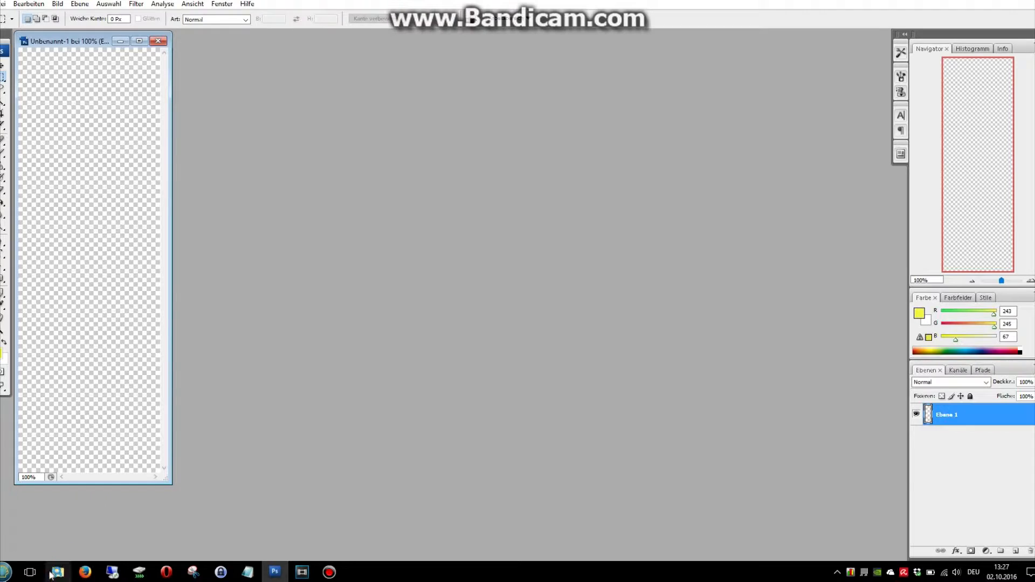
# Open logo, logo_mouse_over and logo_clicked PNGs from the Classic Shell folder in Photoshop.
pyautogui.click(56, 572)
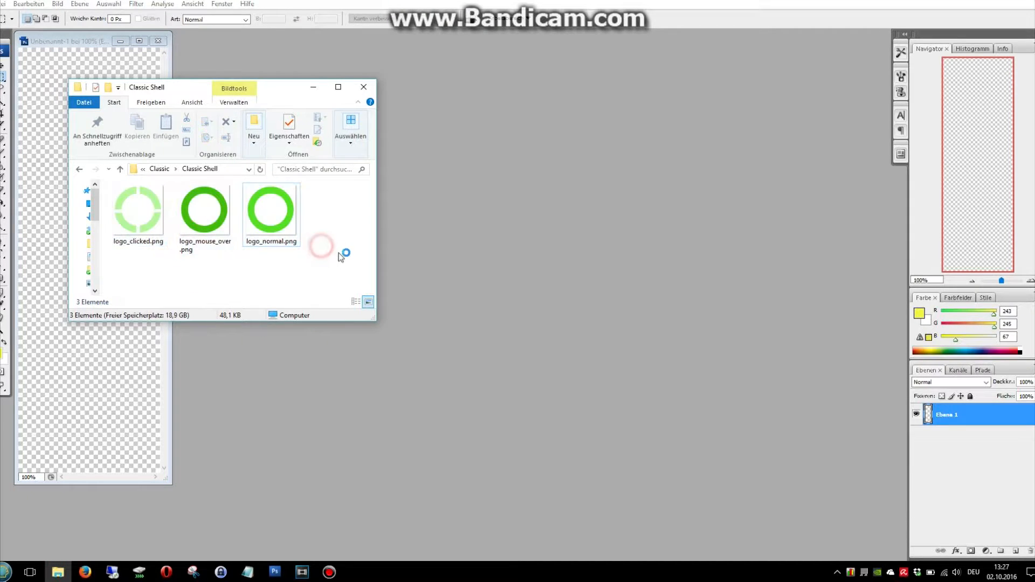
pyautogui.press('ctrl+a')
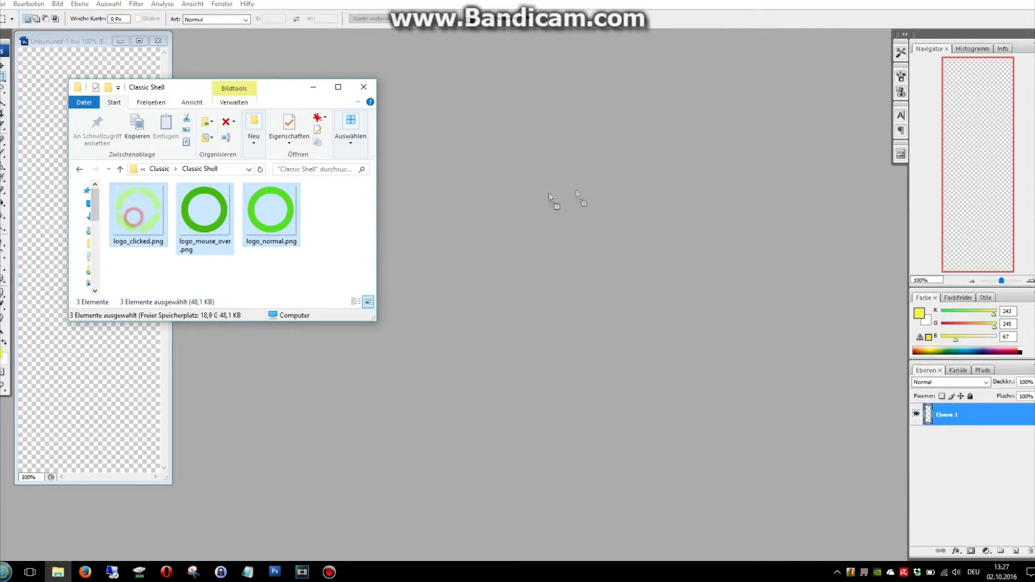
pyautogui.doubleClick(271, 208)
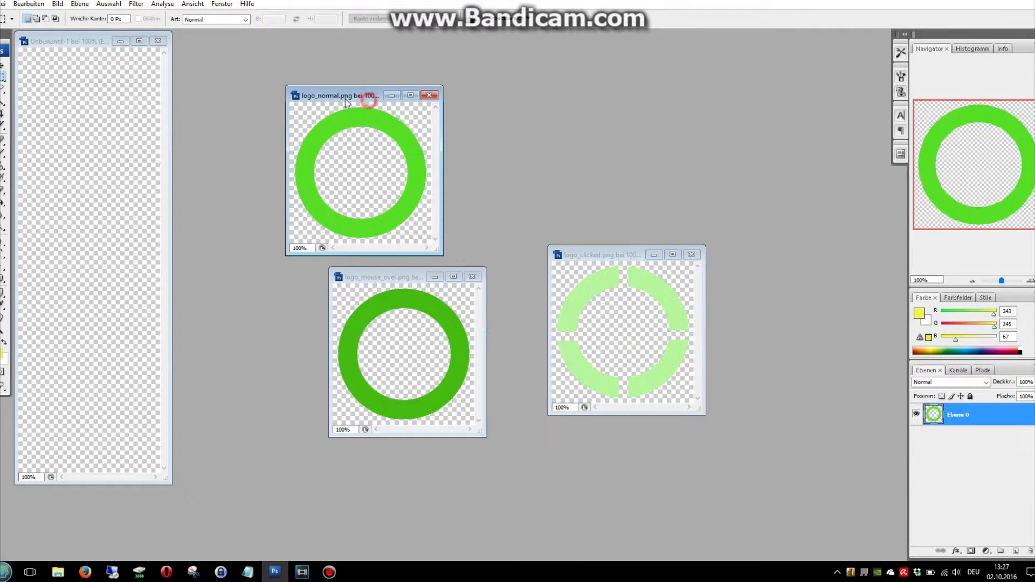
# With the Move tool, stack the normal, mouse-over and clicked rings top to bottom on separate layers.
pyautogui.click(5, 63)
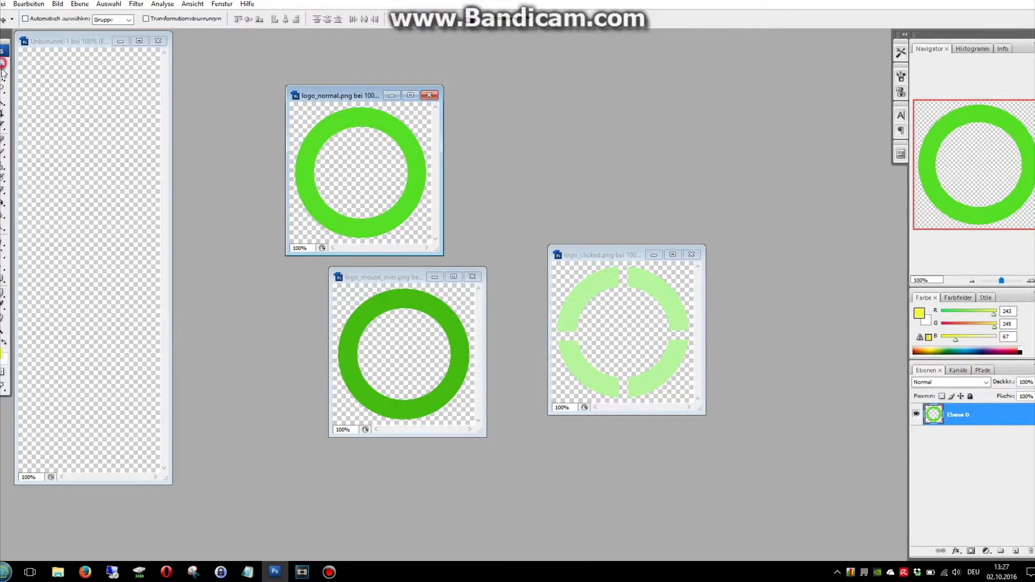
pyautogui.moveTo(399, 178)
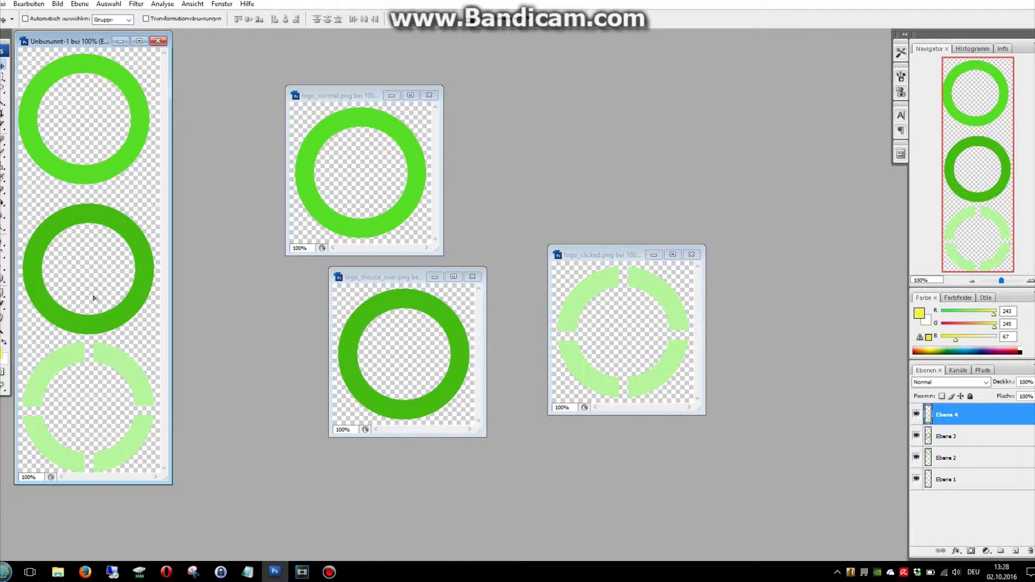
pyautogui.moveTo(117, 240)
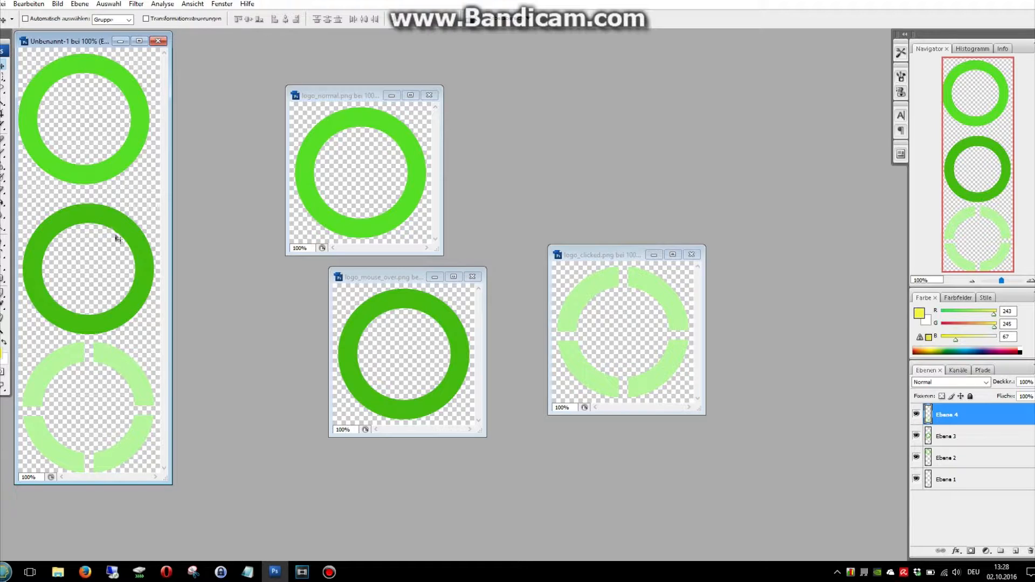
pyautogui.moveTo(139, 170)
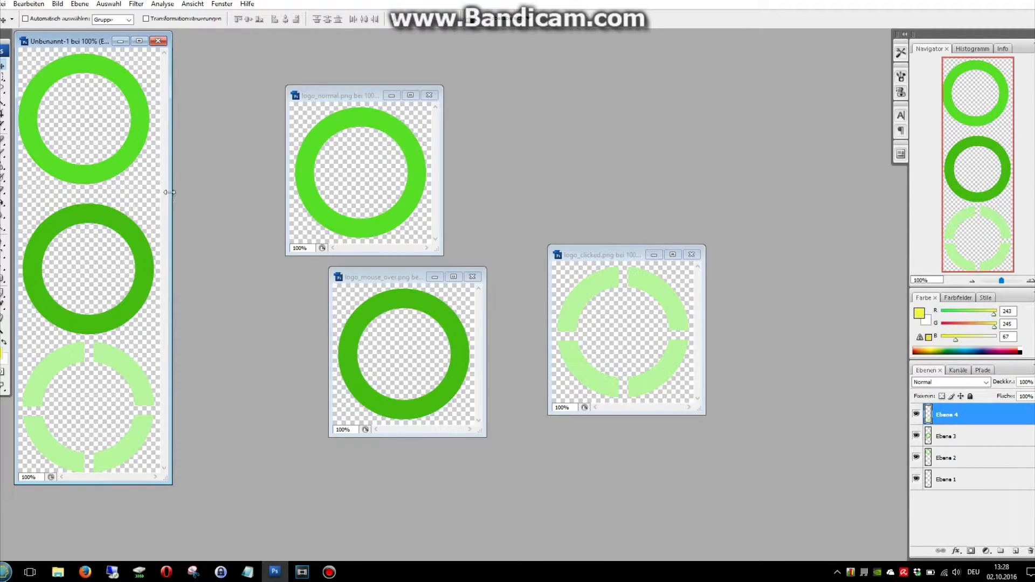
pyautogui.moveTo(95, 110)
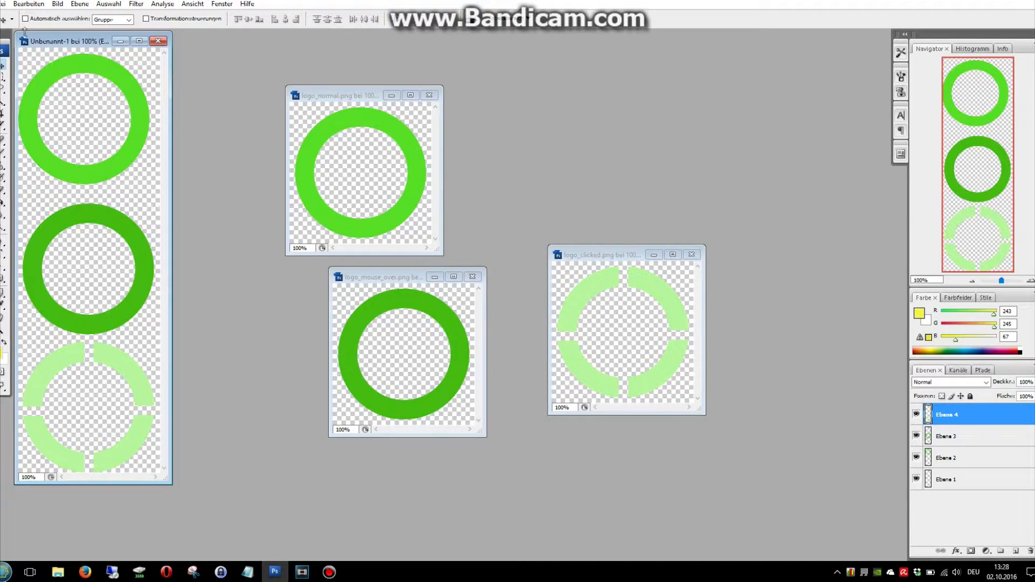
pyautogui.click(19, 4)
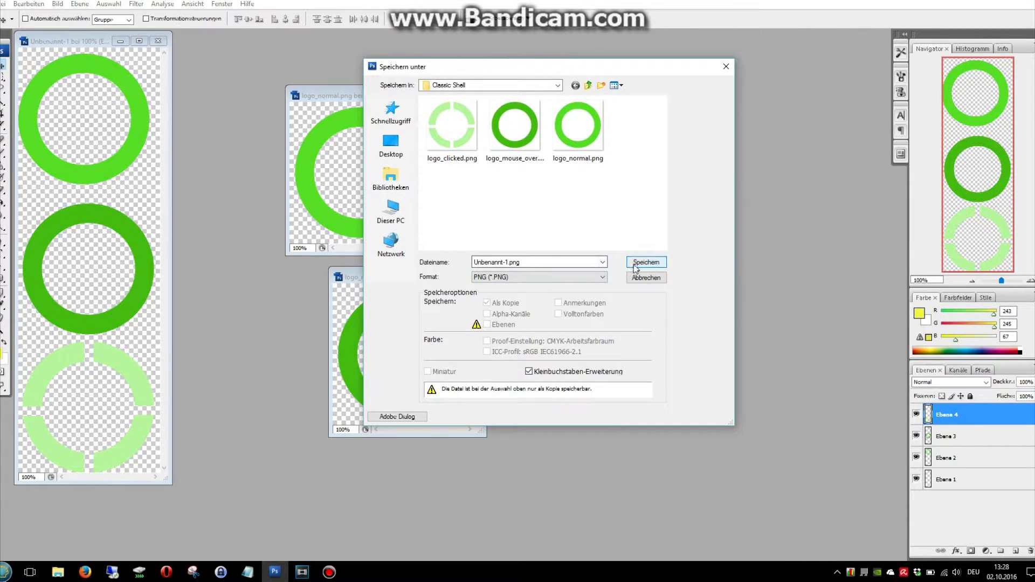
# Save the stacked sprite as Unbenannt-1.png in the Classic Shell folder, accepting the PNG-Optionen.
pyautogui.click(645, 262)
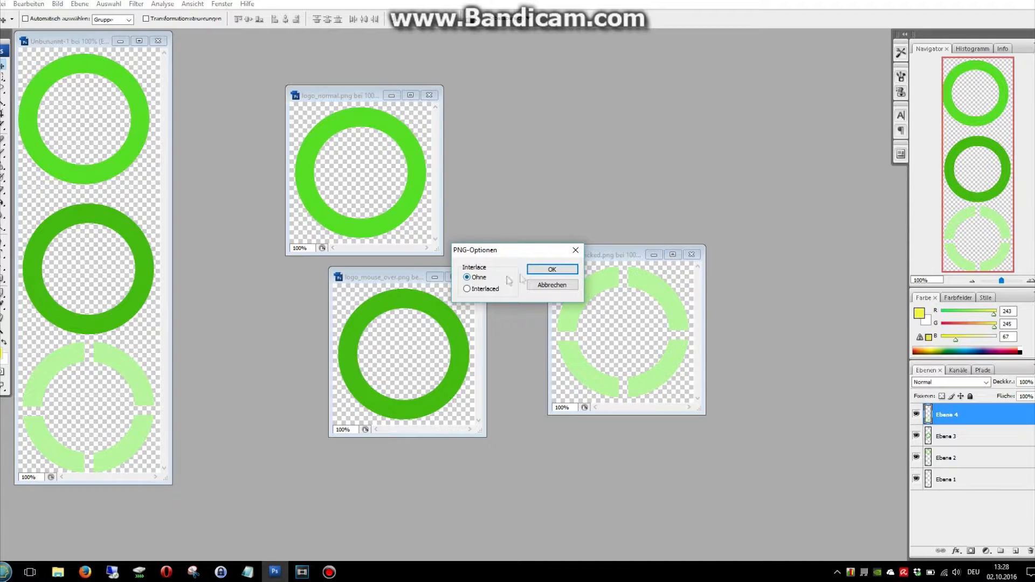
pyautogui.click(551, 268)
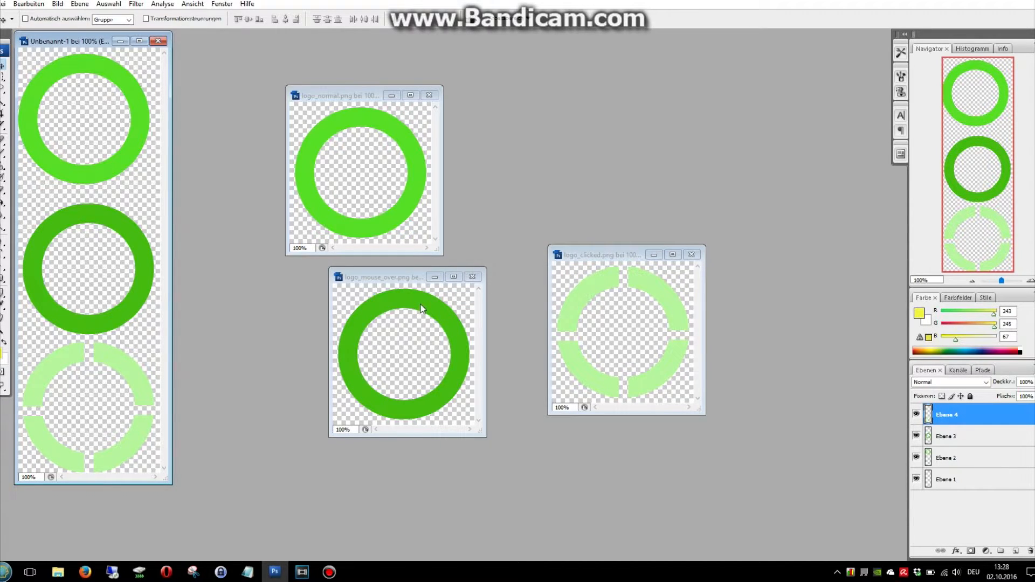
pyautogui.moveTo(226, 455)
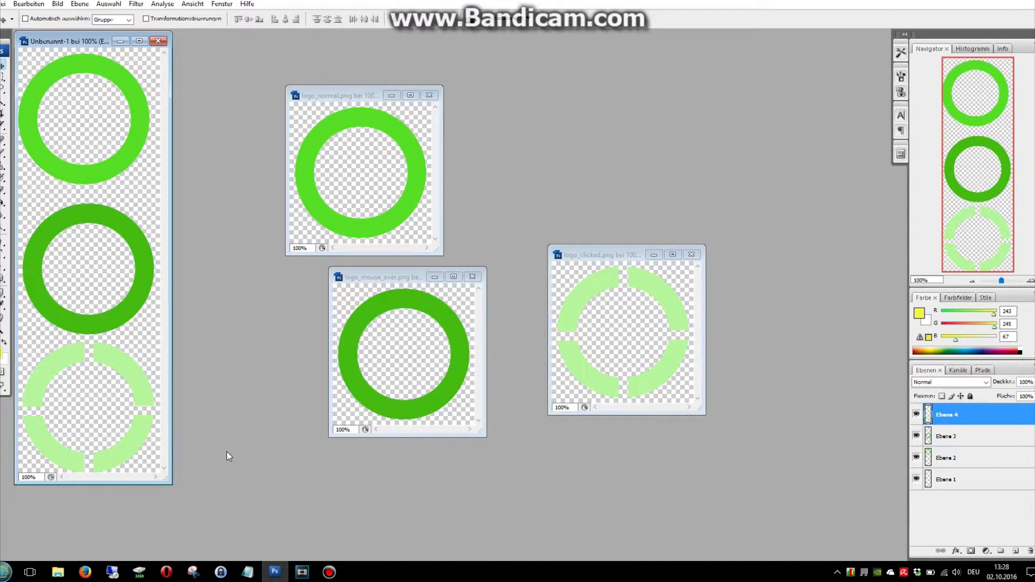
pyautogui.moveTo(95, 523)
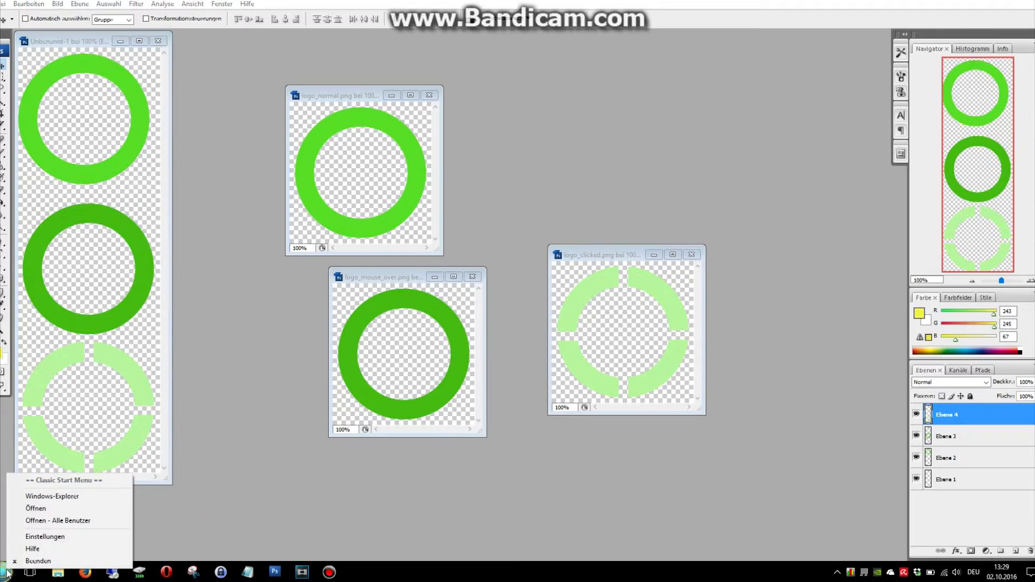
# Set Classic Shell's Schaltflächenbild to Unbenannt-1.png from the Classic Shell folder.
pyautogui.click(45, 536)
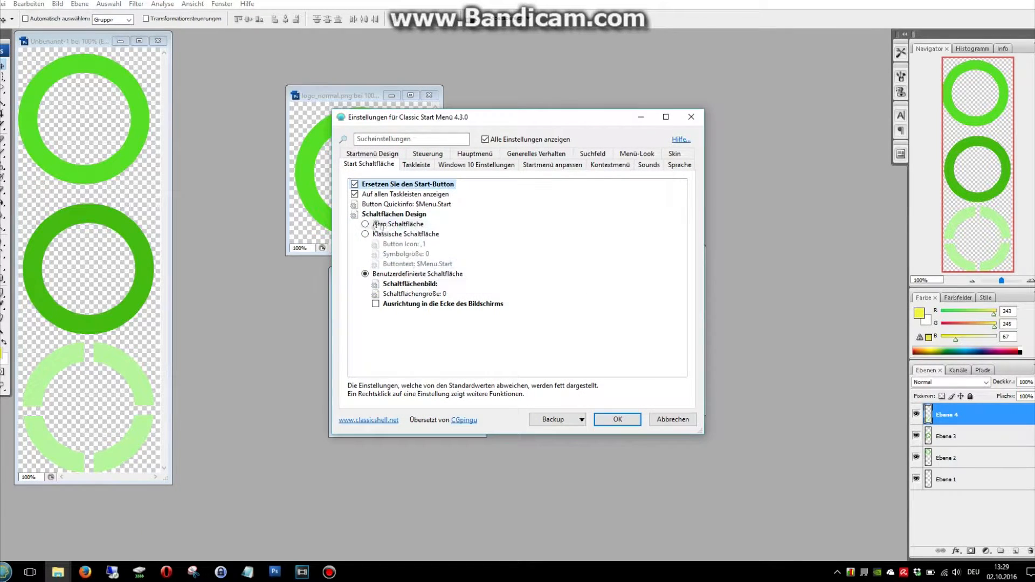
pyautogui.moveTo(363, 171)
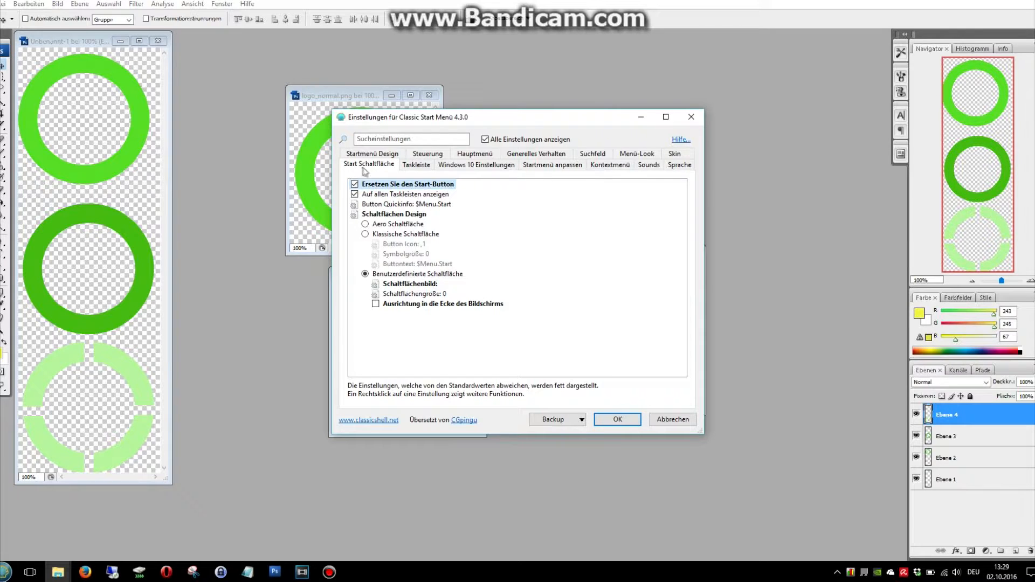
pyautogui.moveTo(378, 167)
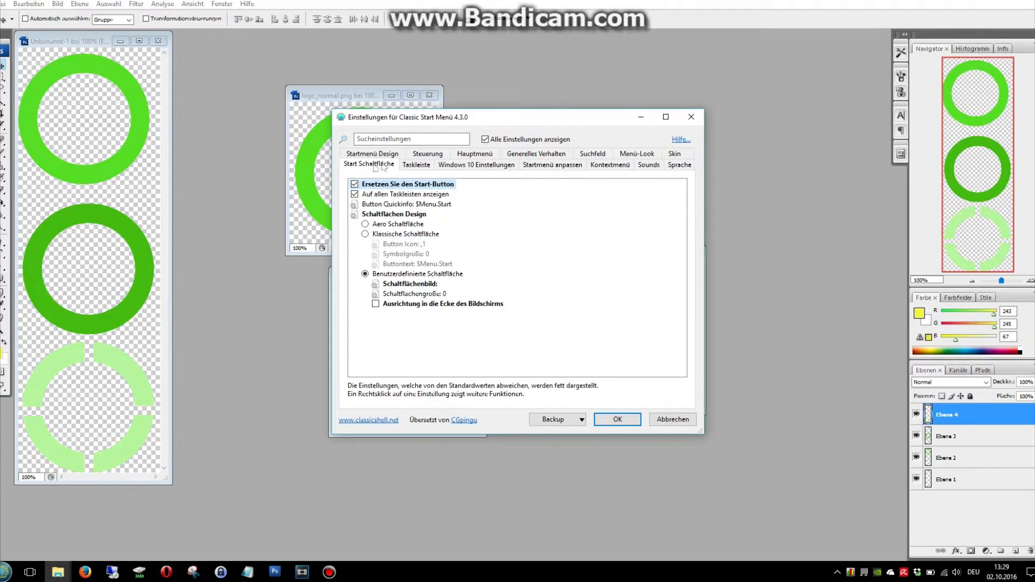
pyautogui.click(410, 283)
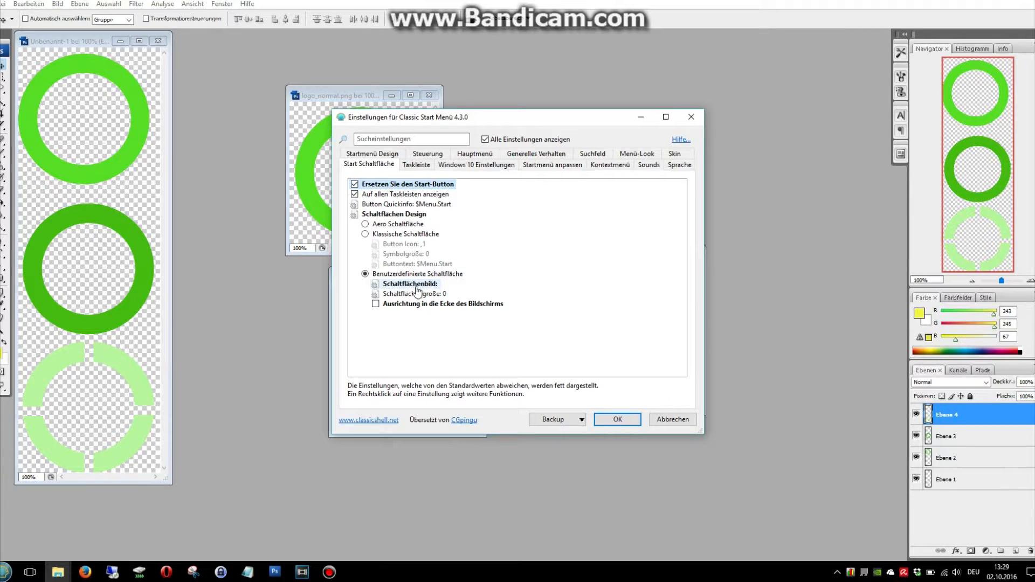
pyautogui.moveTo(409, 284)
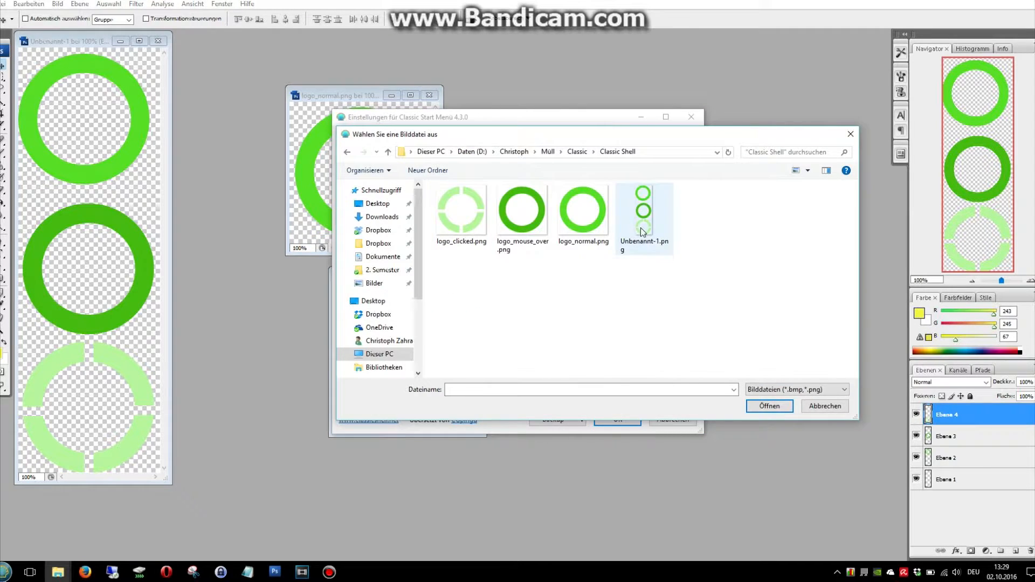
pyautogui.click(644, 208)
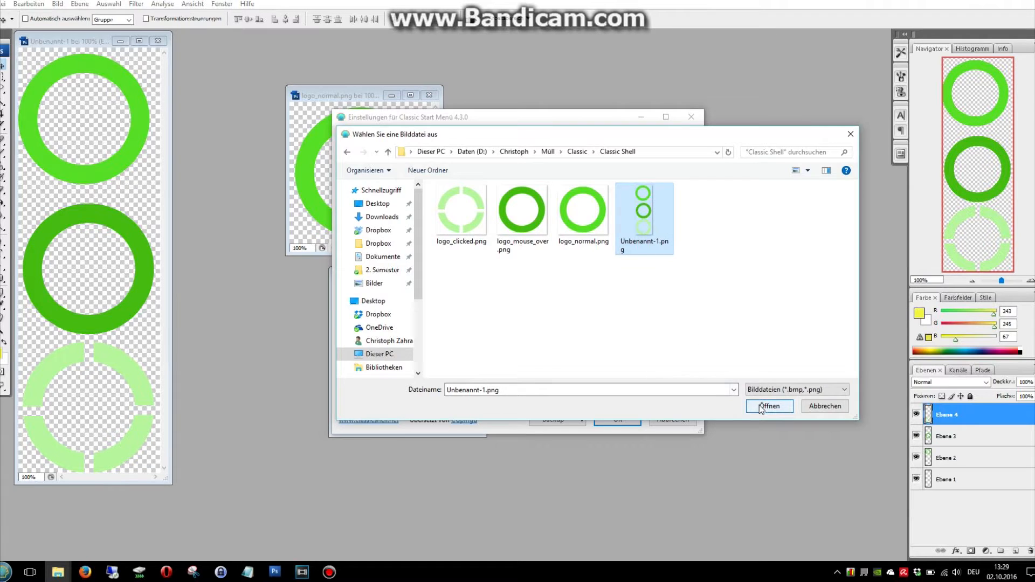
pyautogui.click(768, 406)
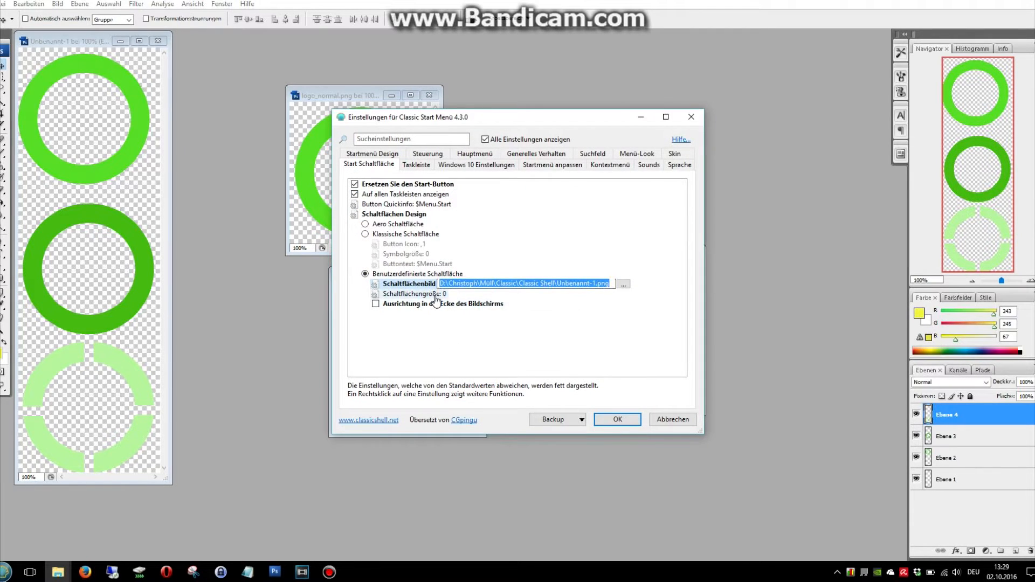
# Set Schaltflächengröße to 50 and confirm the Classic Shell settings with OK.
pyautogui.click(416, 294)
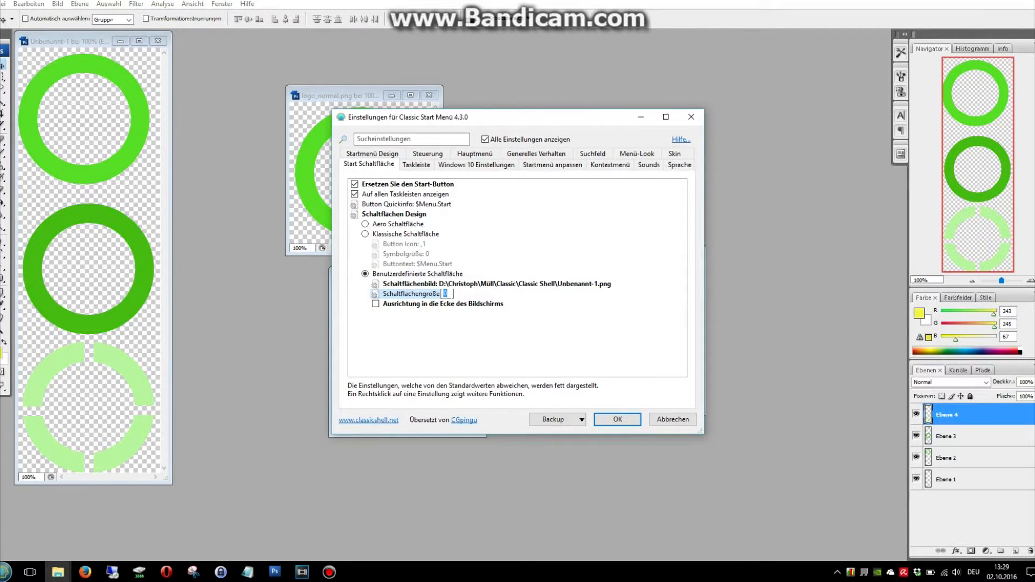
pyautogui.moveTo(454, 298)
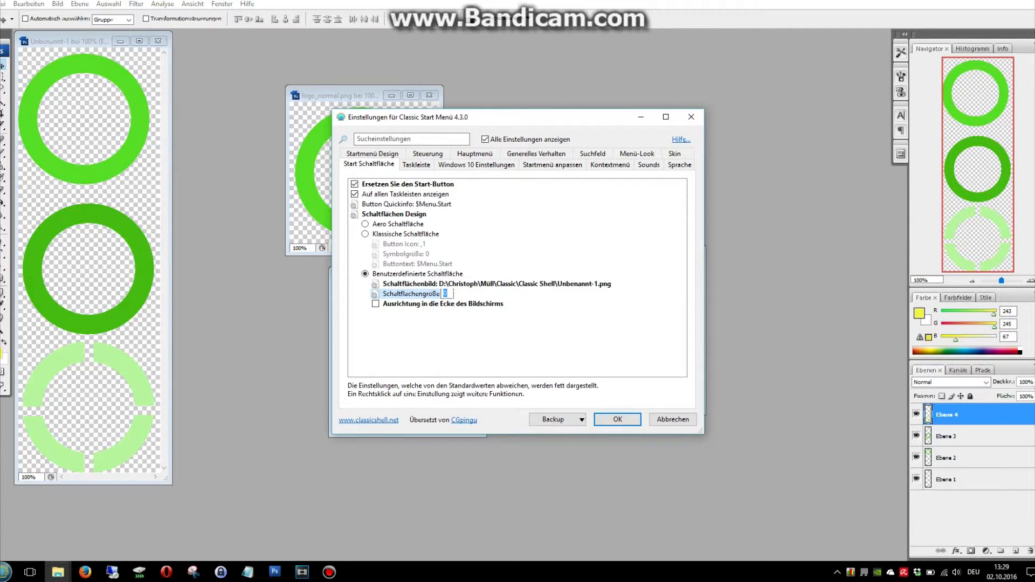
pyautogui.write('50')
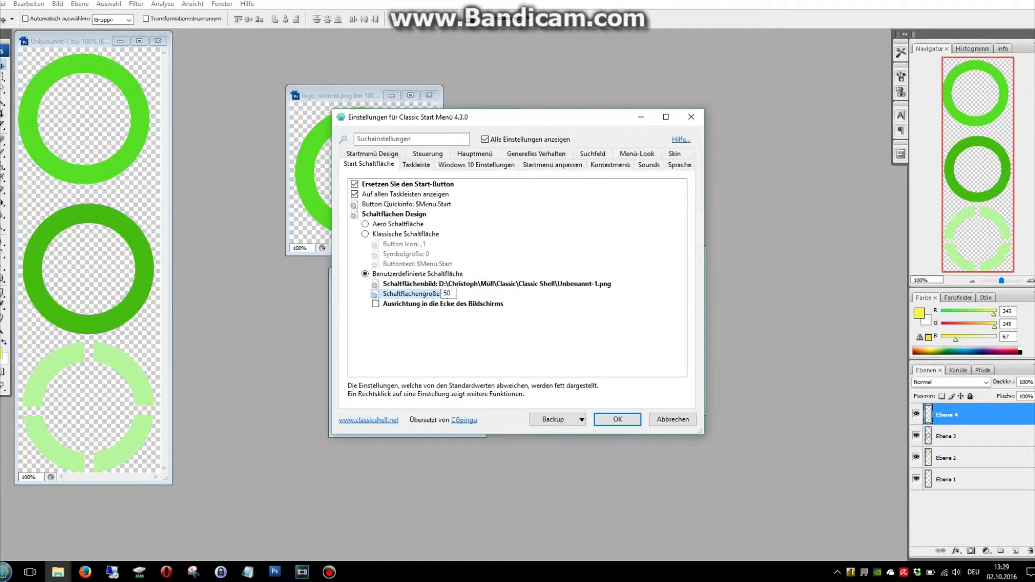
pyautogui.moveTo(22, 561)
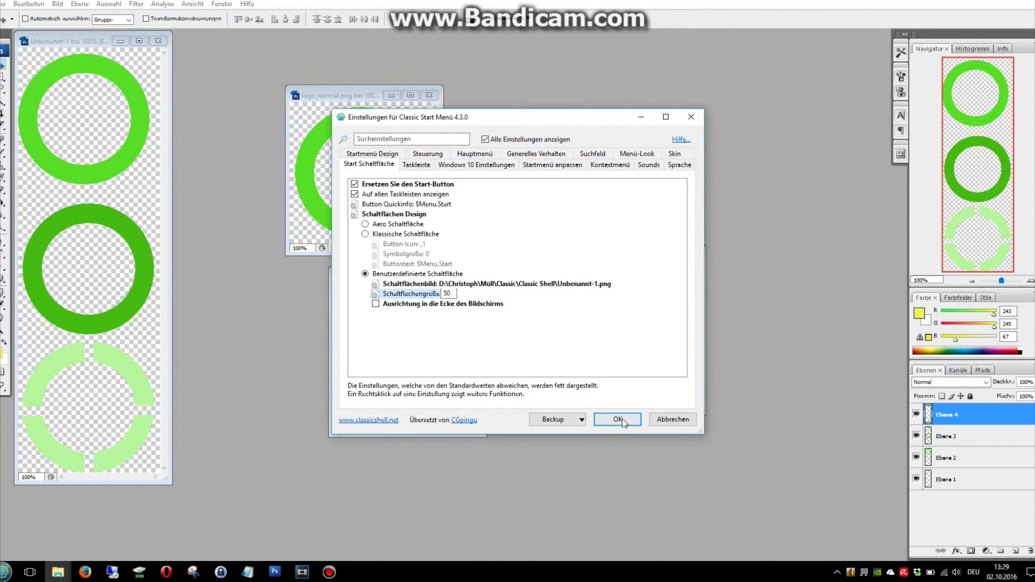
pyautogui.click(616, 420)
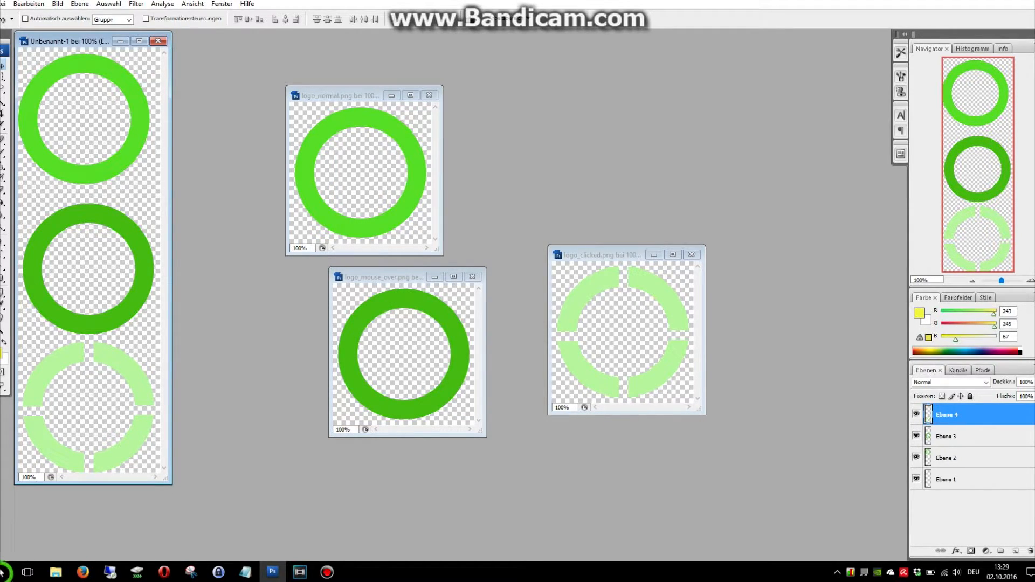
pyautogui.moveTo(8, 553)
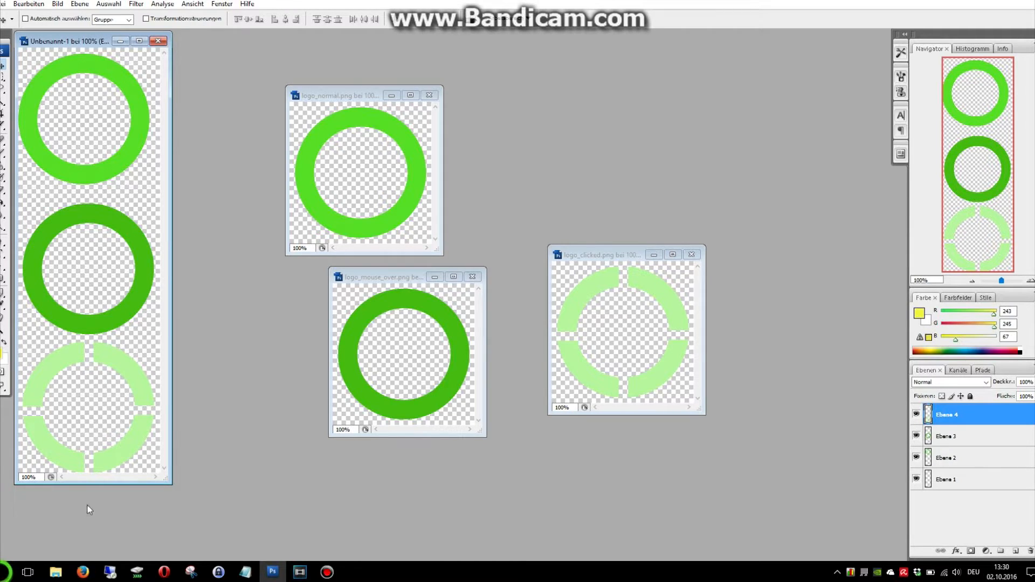
pyautogui.moveTo(95, 202)
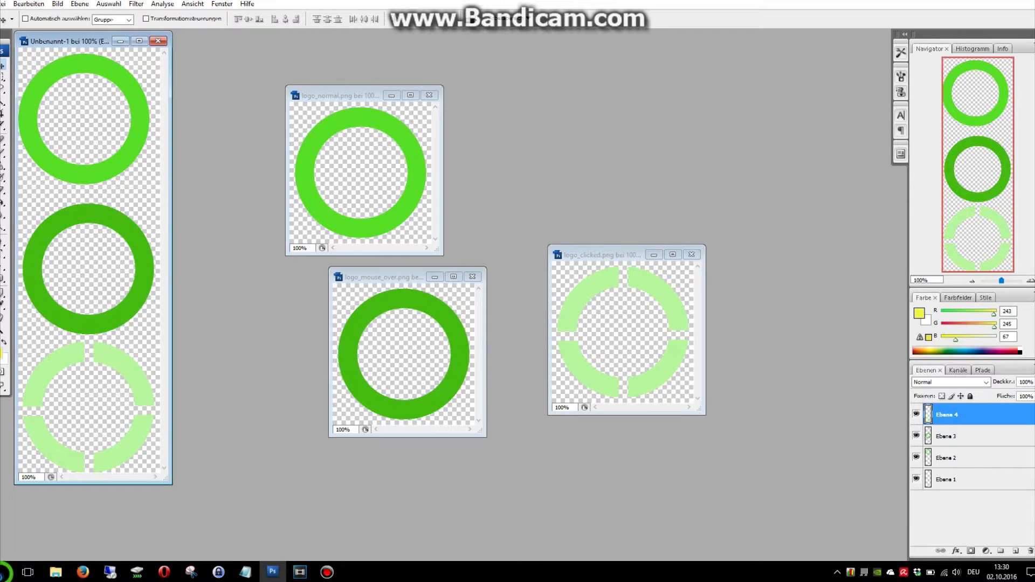
pyautogui.moveTo(6, 572)
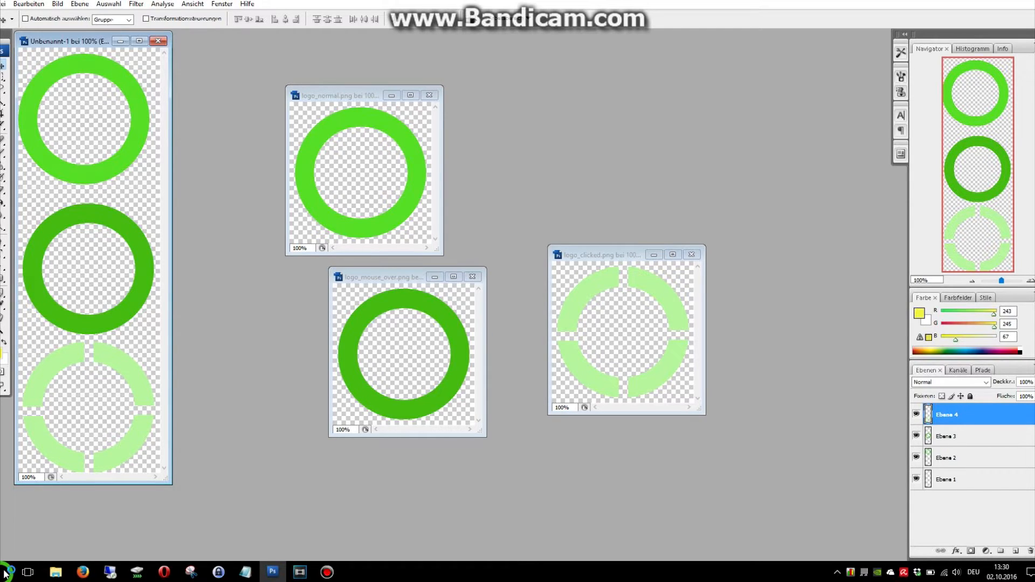
# Bring up the new green ring start button's context menu on the taskbar.
pyautogui.click(6, 571)
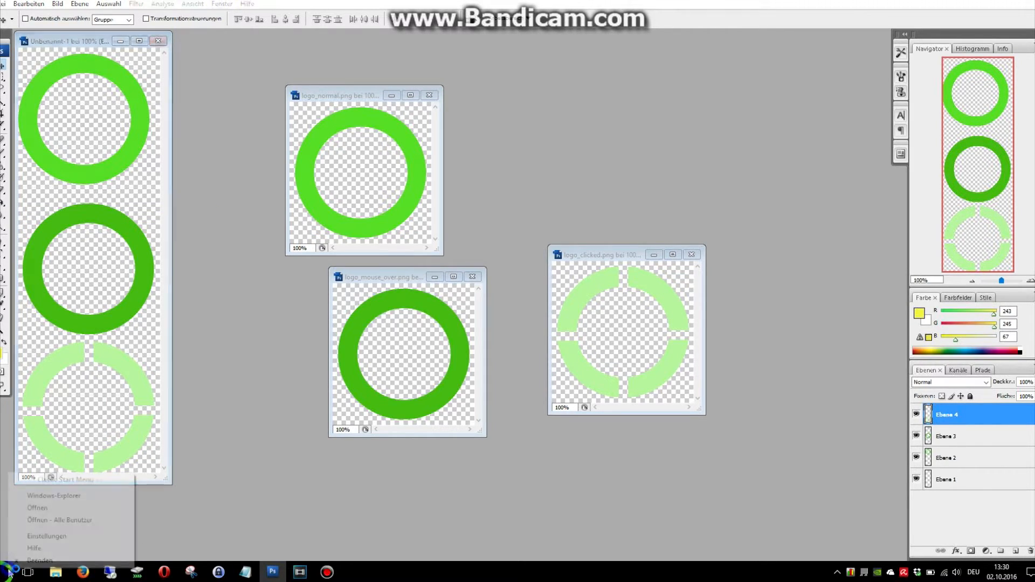
# In Einstellungen, lower Schaltflächengröße from 50 to 40 and confirm with OK.
pyautogui.click(47, 536)
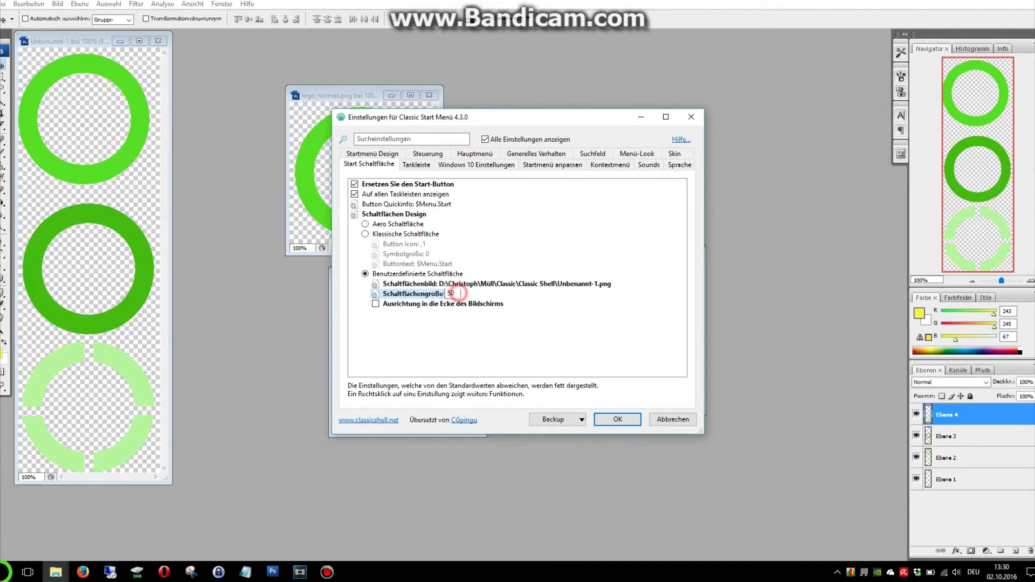
pyautogui.write('40')
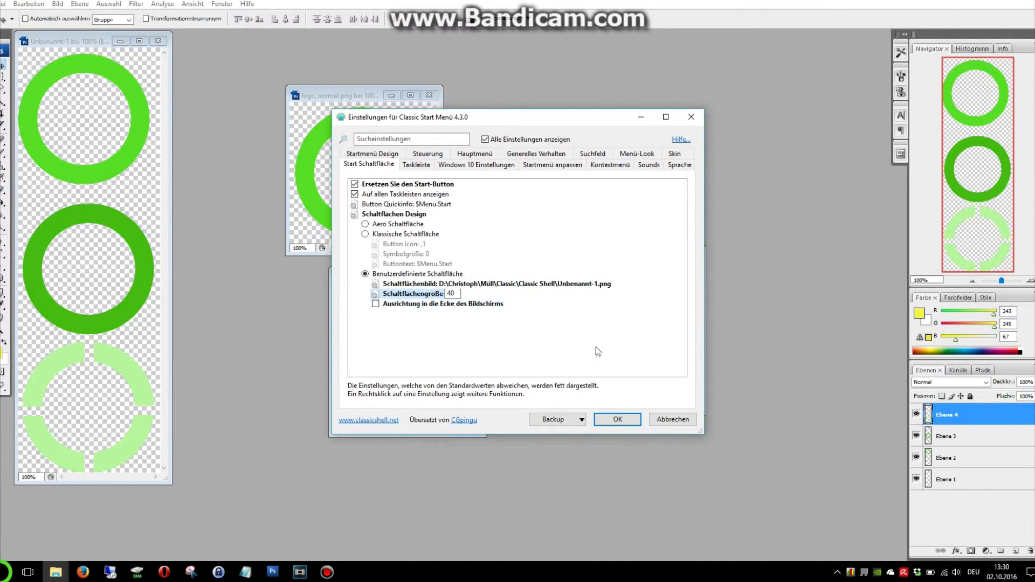
pyautogui.click(616, 420)
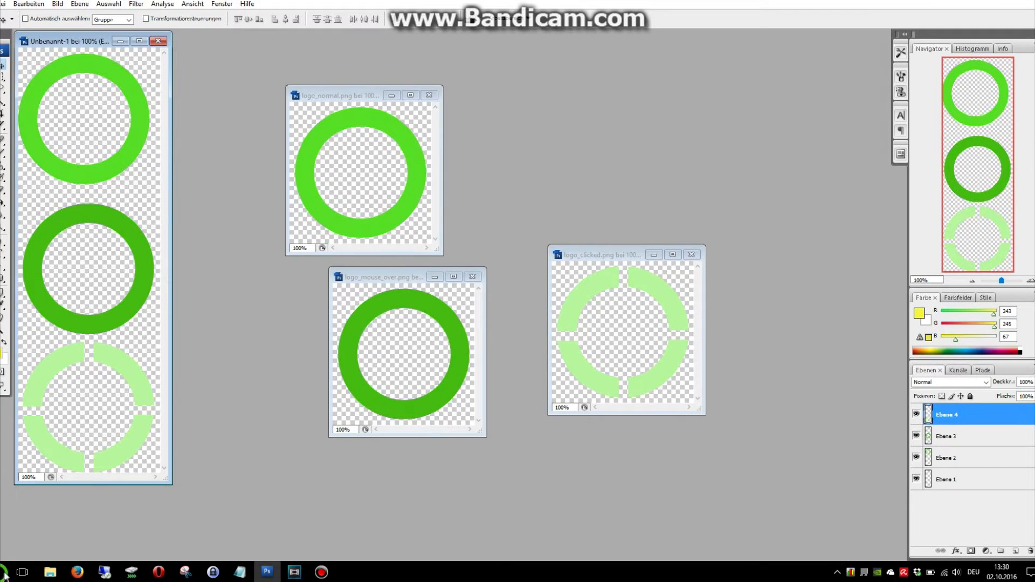
pyautogui.moveTo(7, 569)
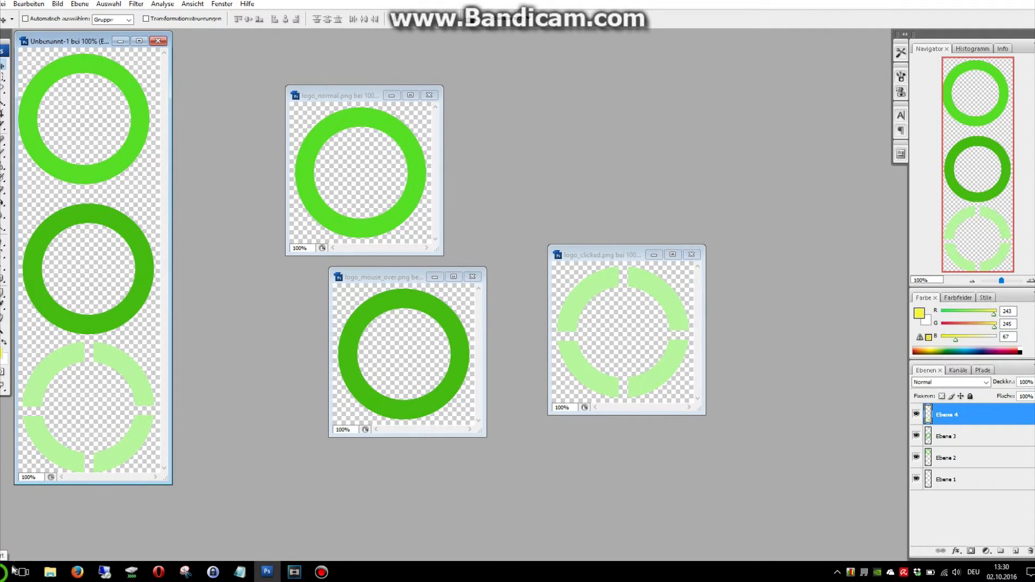
pyautogui.moveTo(10, 562)
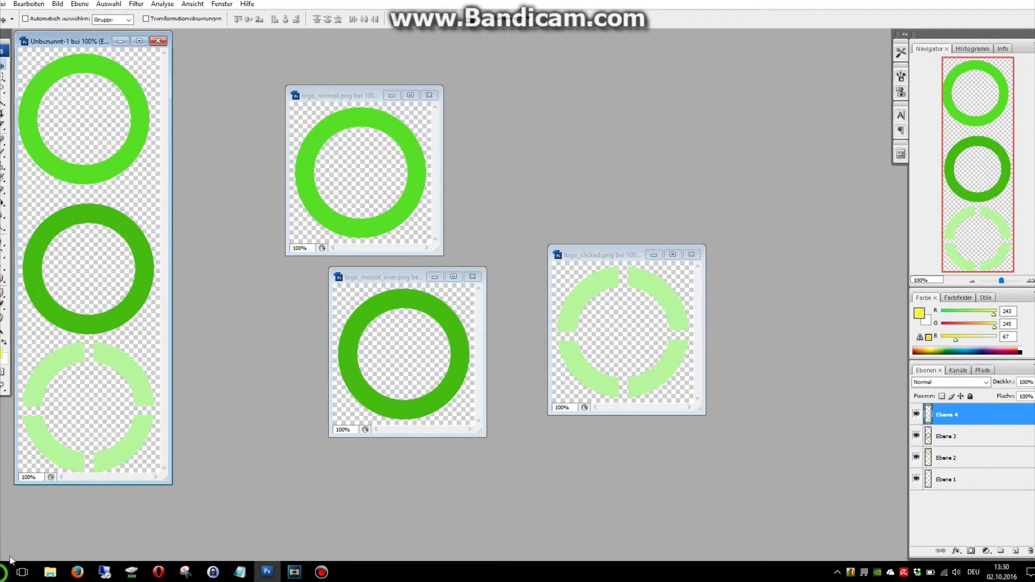
pyautogui.moveTo(156, 469)
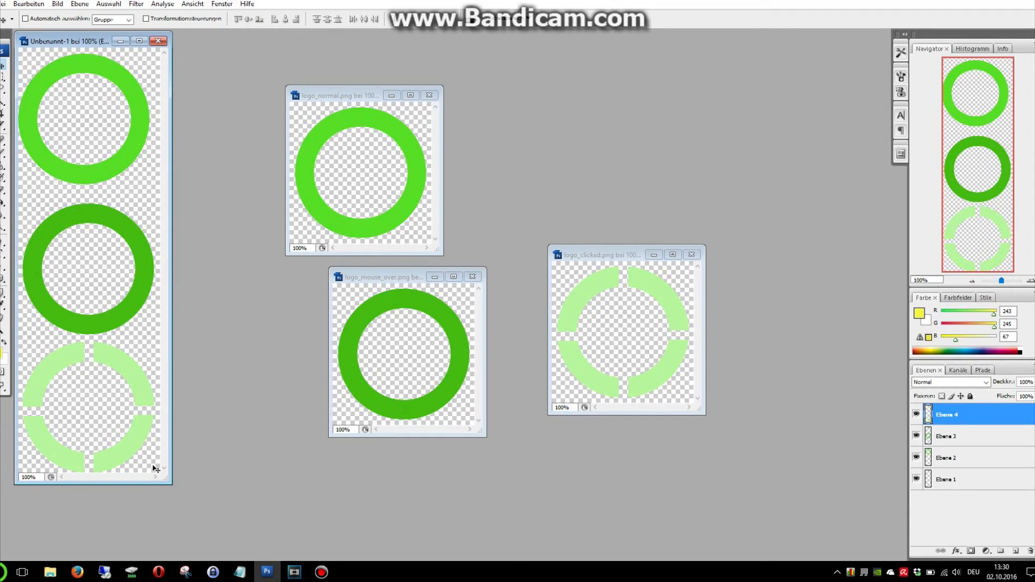
# Bring logo_clicked.png forward and place it beside the logo_mouse_over.png window.
pyautogui.click(382, 277)
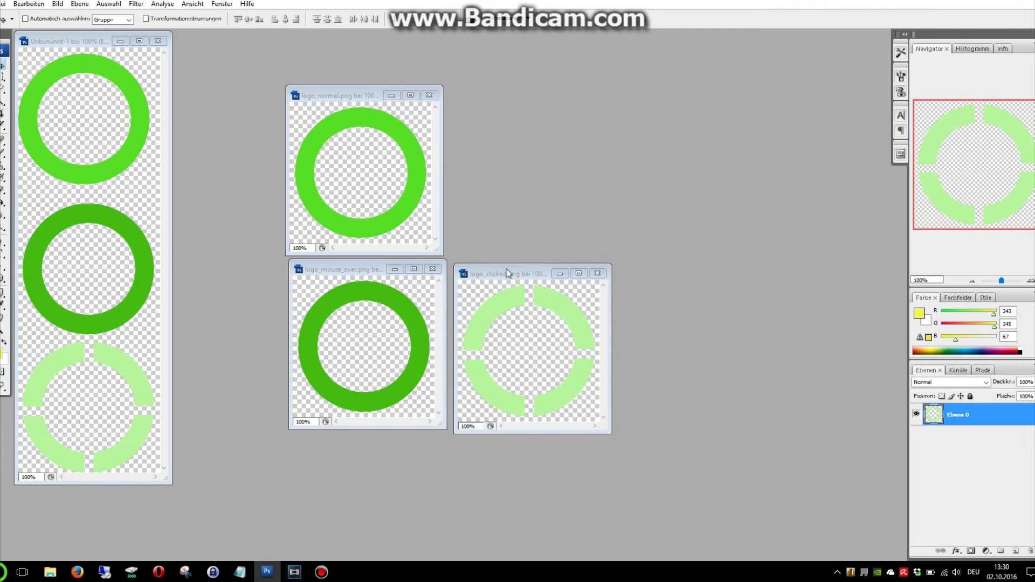
pyautogui.click(516, 273)
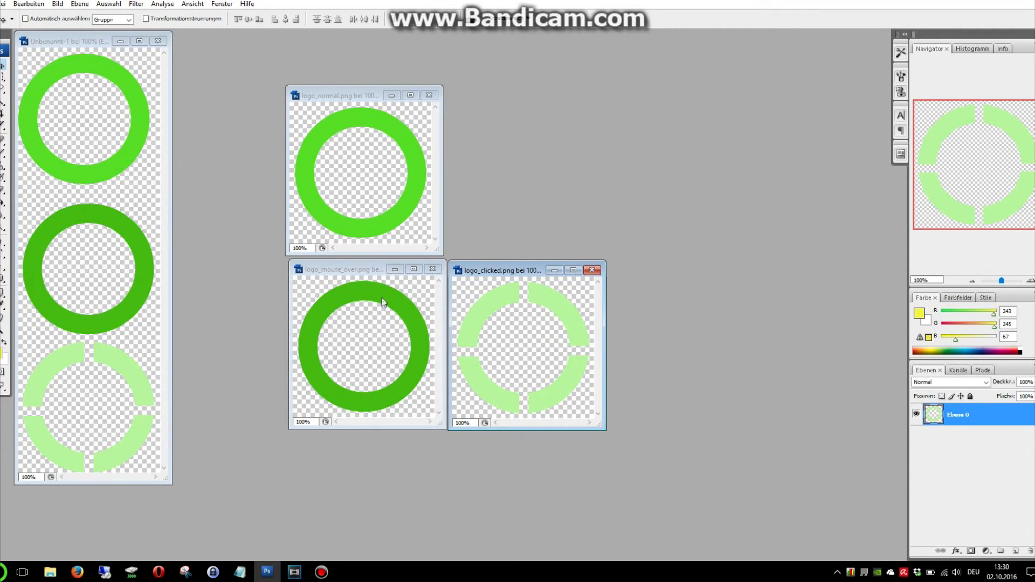
pyautogui.moveTo(395, 331)
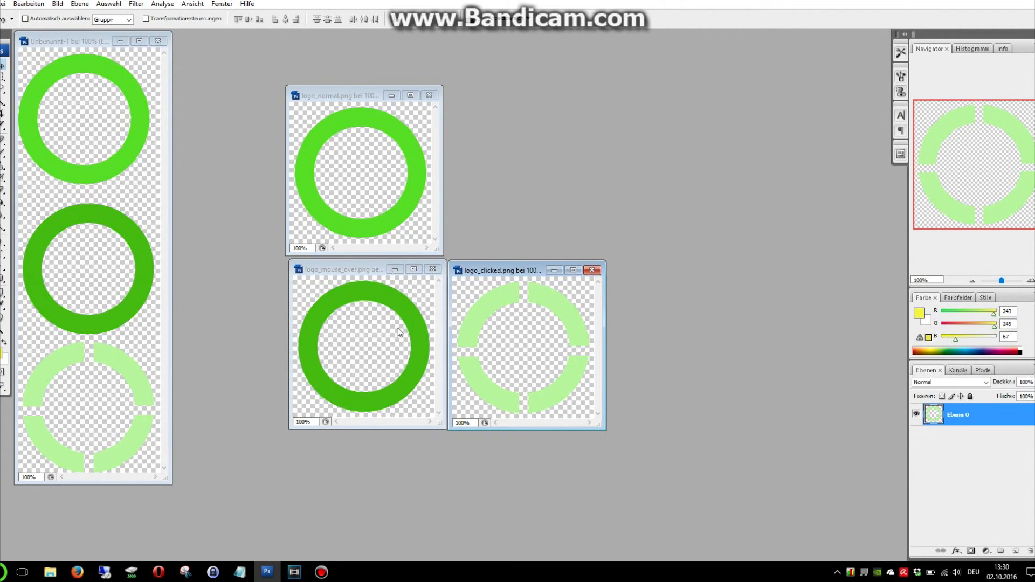
pyautogui.moveTo(113, 127)
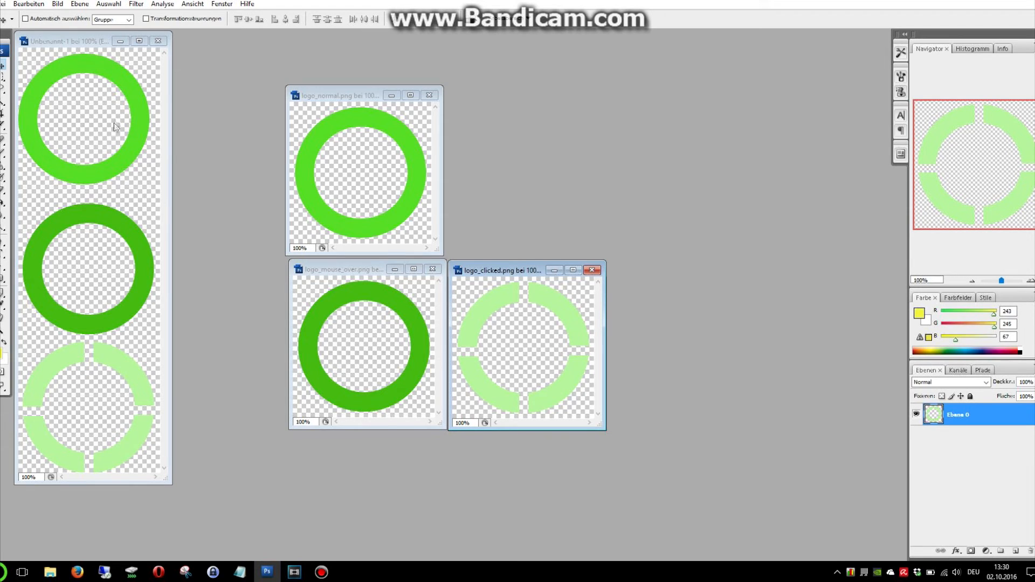
pyautogui.moveTo(106, 510)
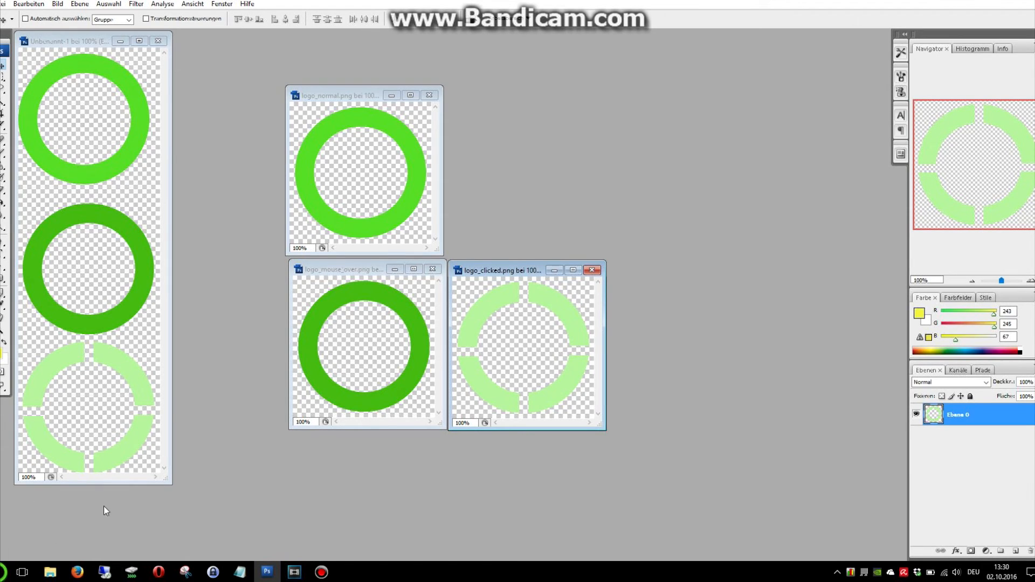